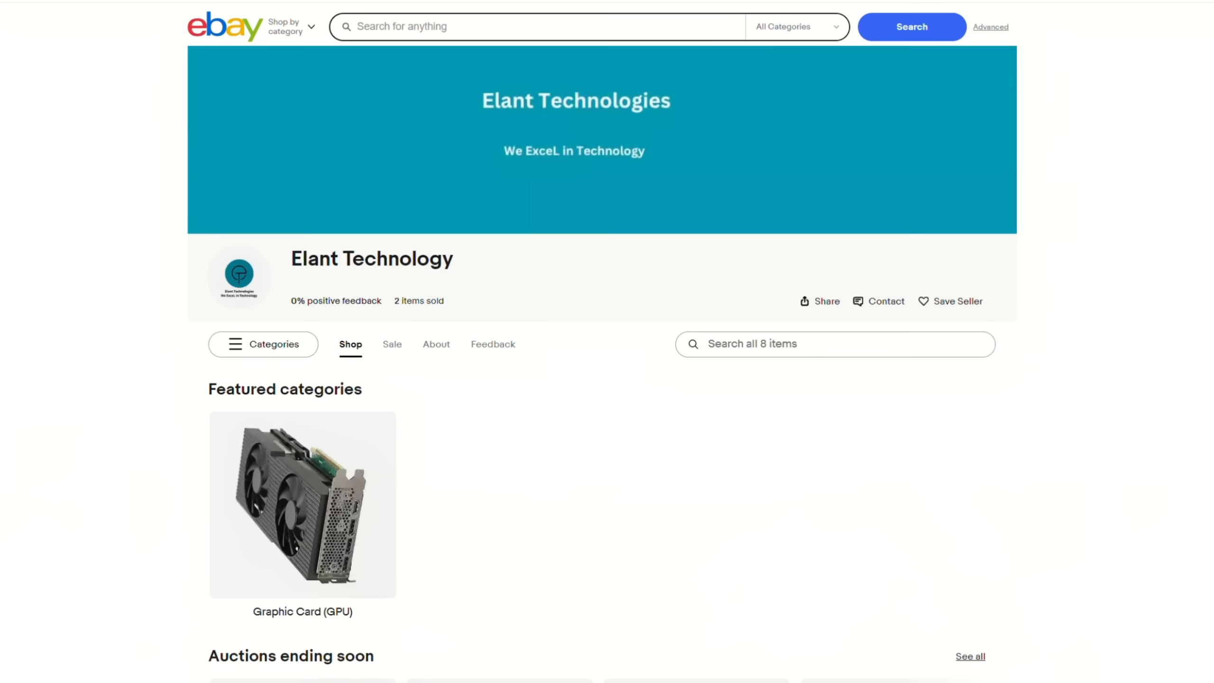
{"action": "scroll", "scroll_direction": "down", "scroll_amount": 3}
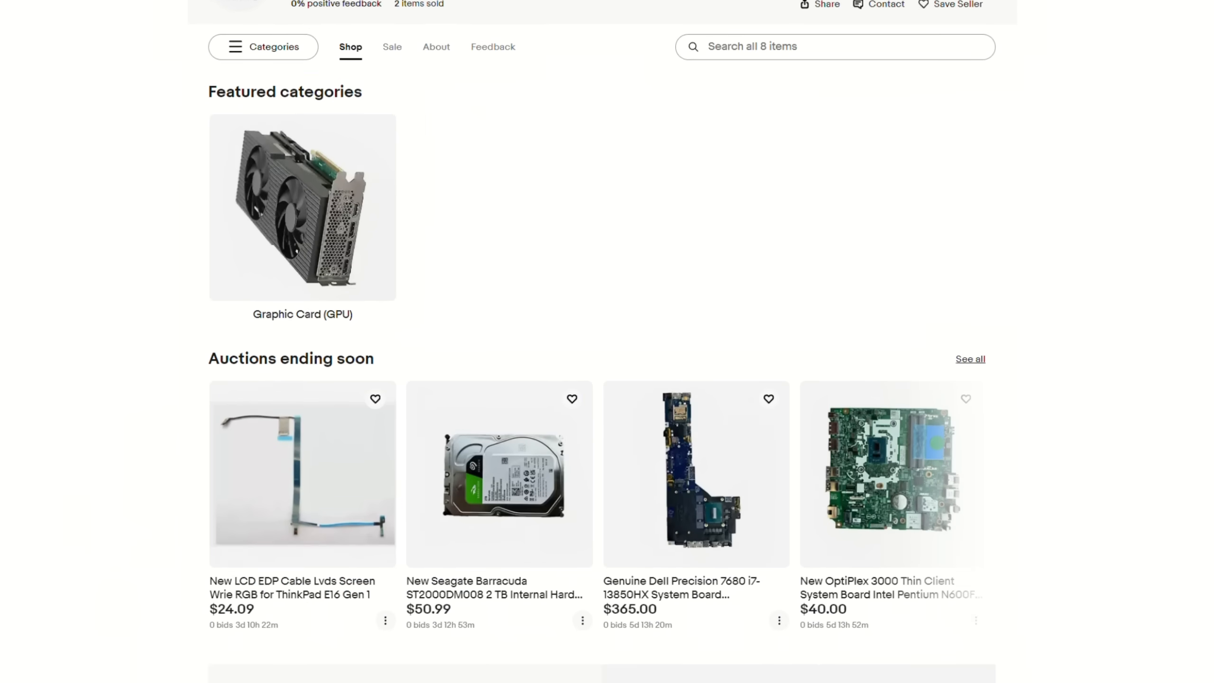
{"action": "scroll", "scroll_direction": "down", "scroll_amount": 3}
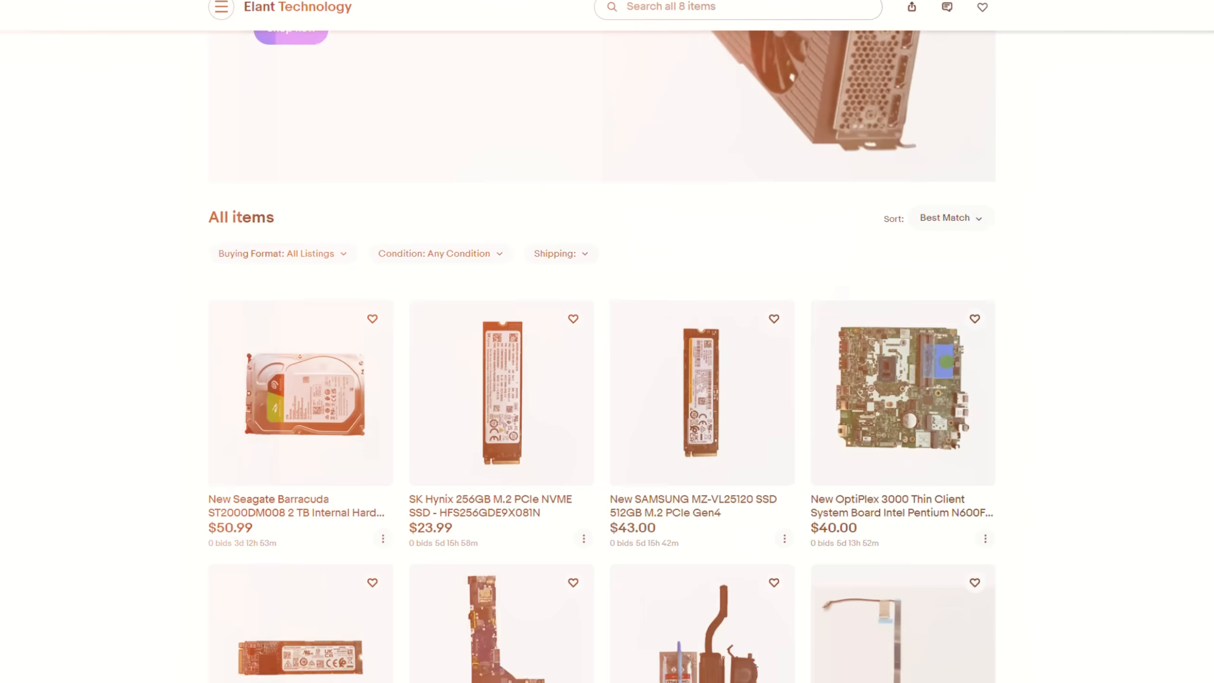